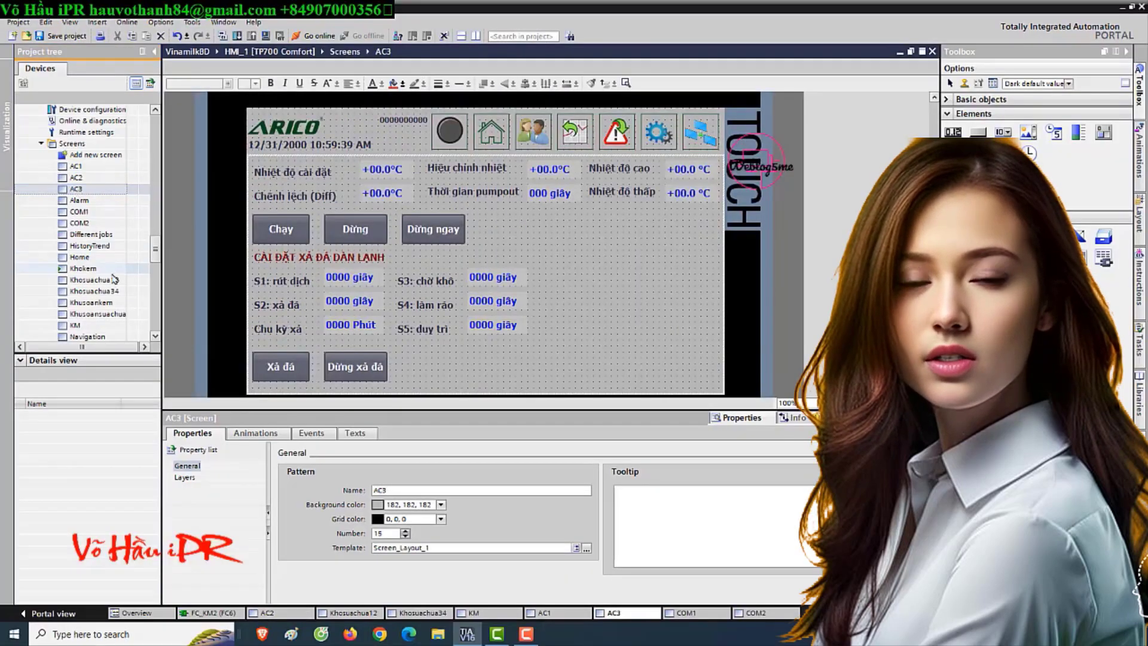
# Step: Open the Khosuachua12 screen, then the Khusoankem screen from the project tree
pyautogui.doubleClick(93, 280)
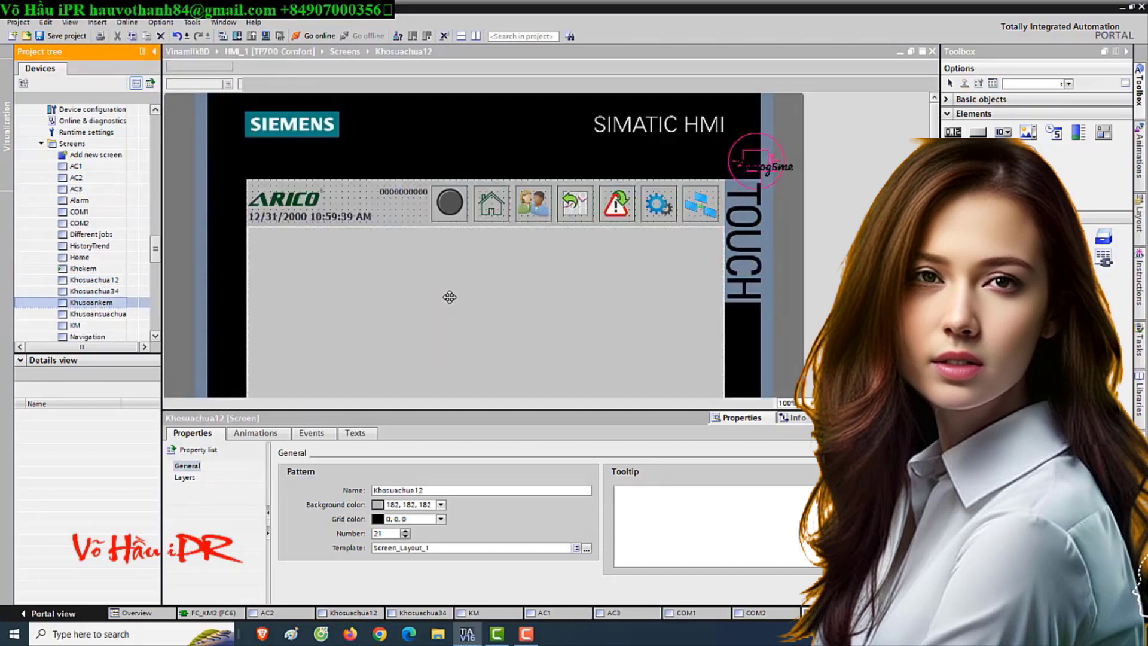
pyautogui.doubleClick(92, 303)
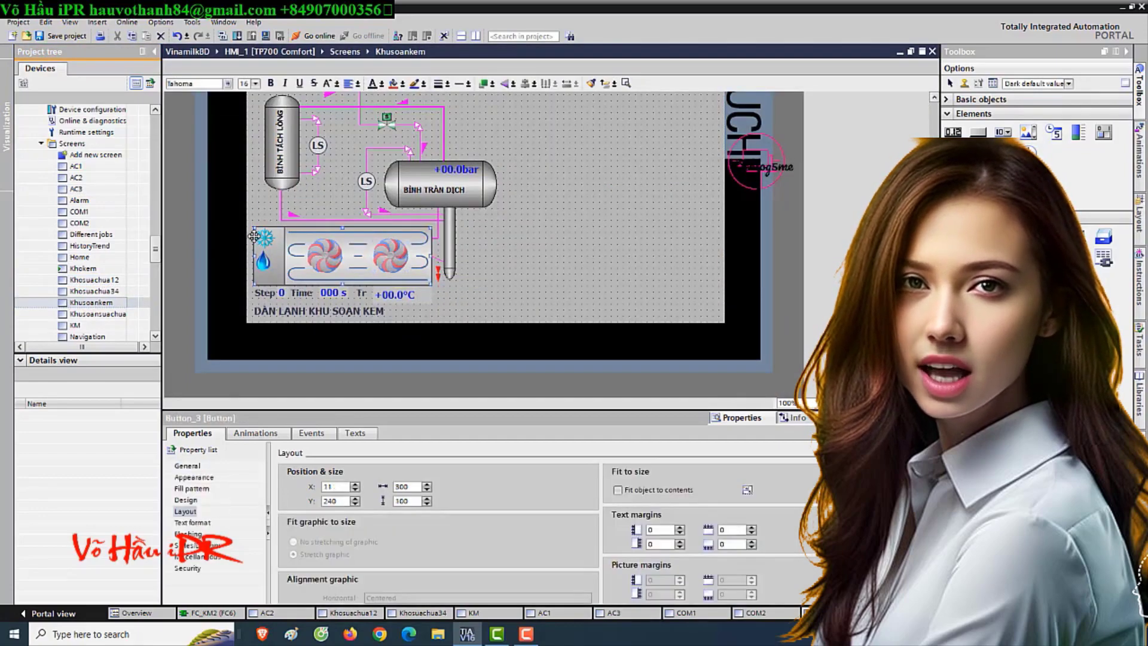
# Step: Assign an ActivateScreen press event to the button with screen name AC3
pyautogui.click(310, 432)
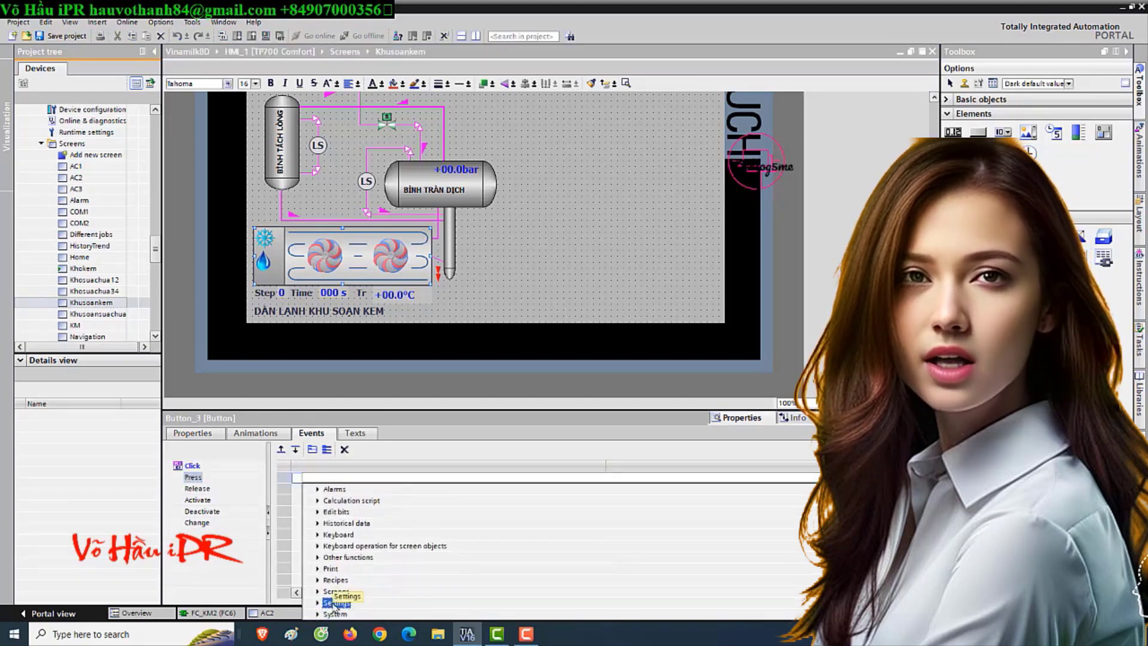
pyautogui.click(335, 535)
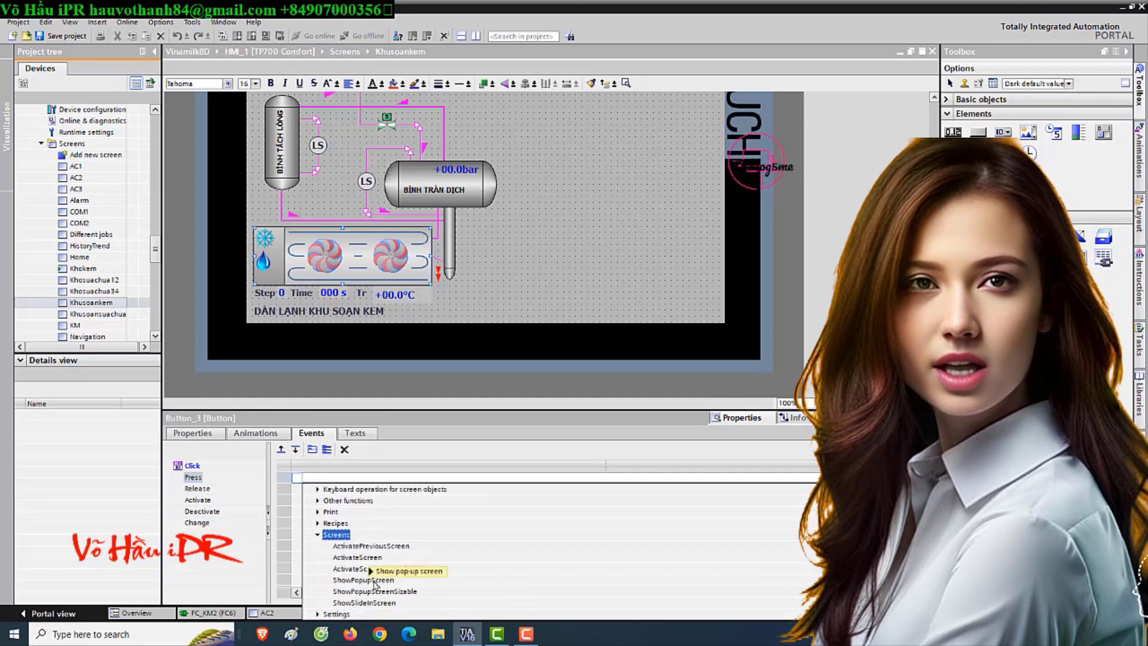
pyautogui.click(358, 557)
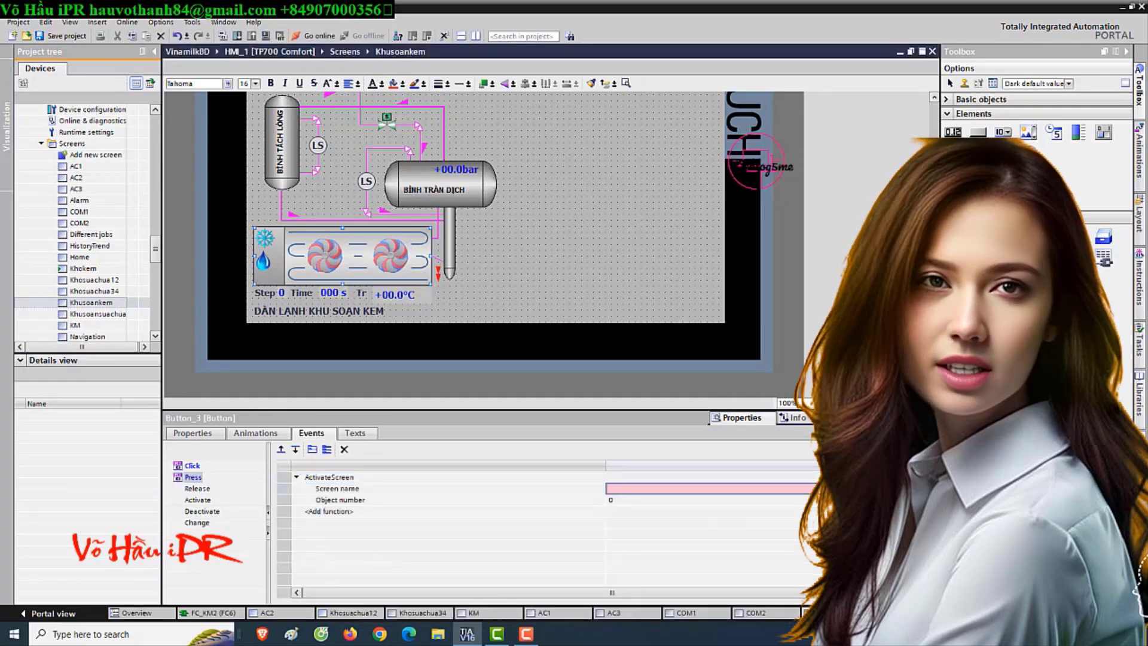
pyautogui.write('AC3')
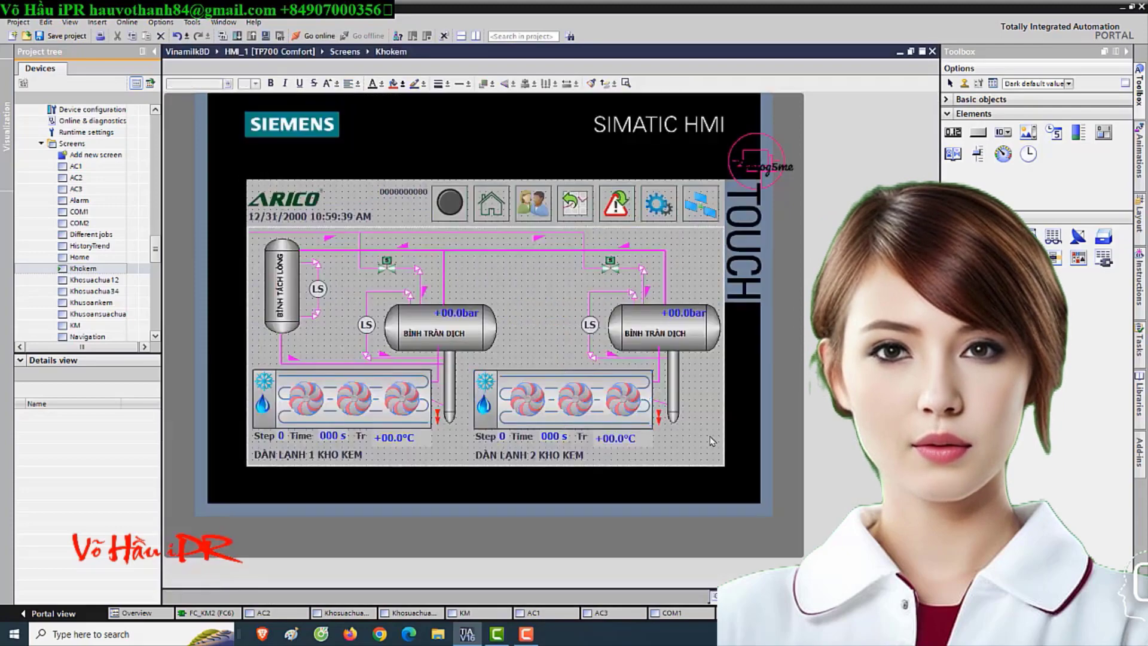
# Step: Copy the AC3 screen as KM1, open it and select its set-temperature I/O field
pyautogui.doubleClick(75, 178)
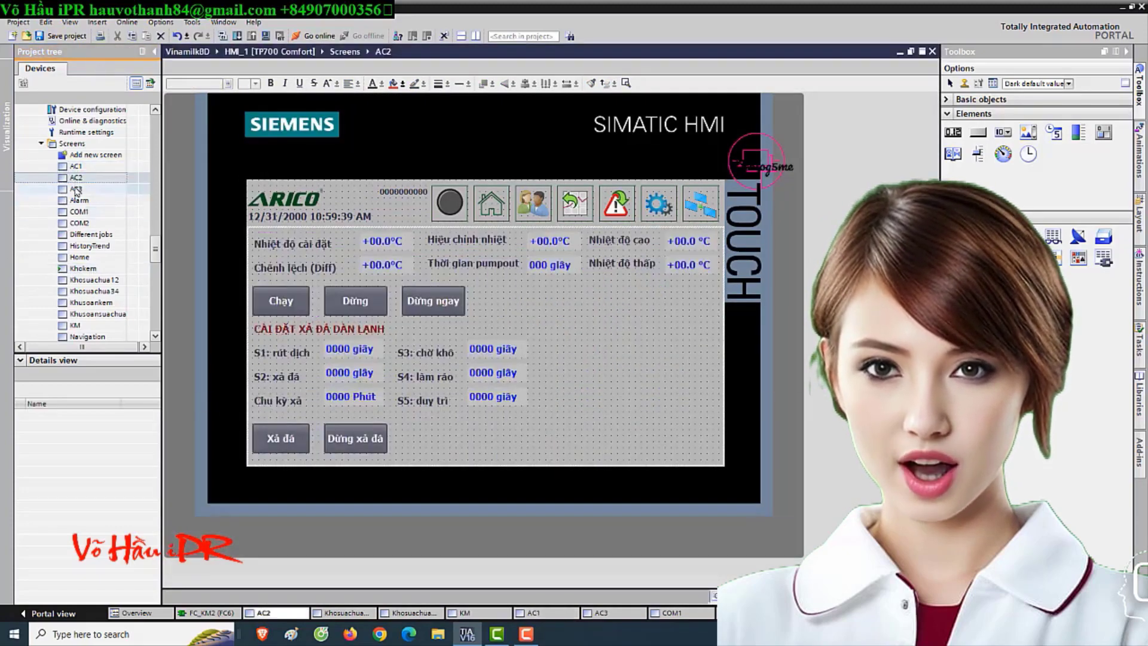
pyautogui.click(75, 187)
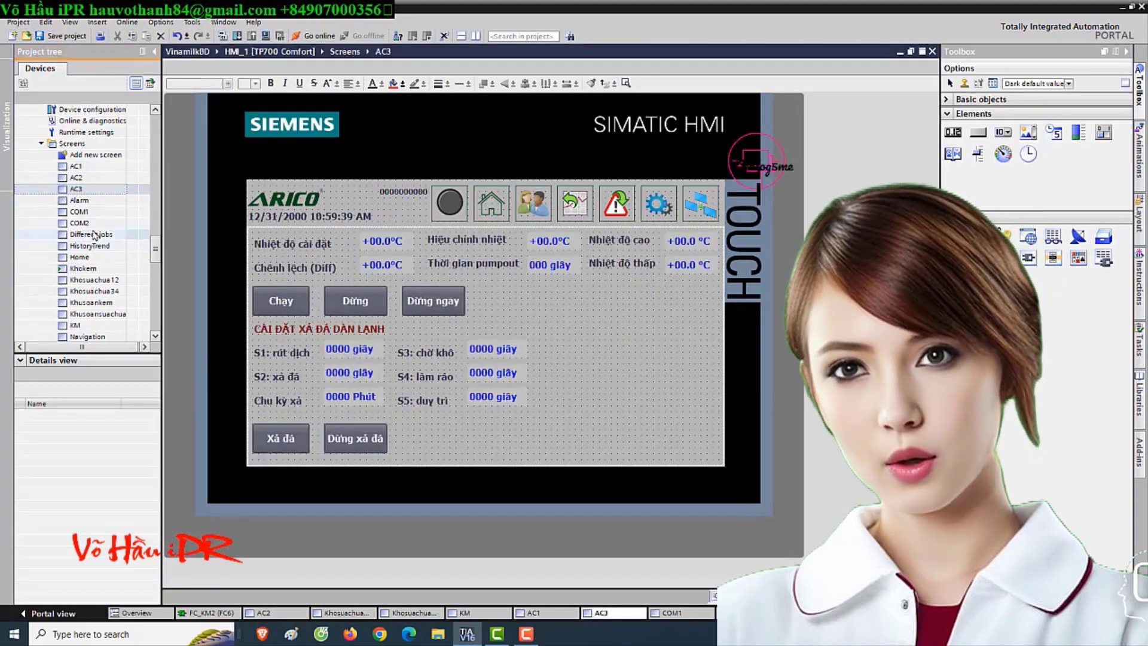
pyautogui.click(75, 167)
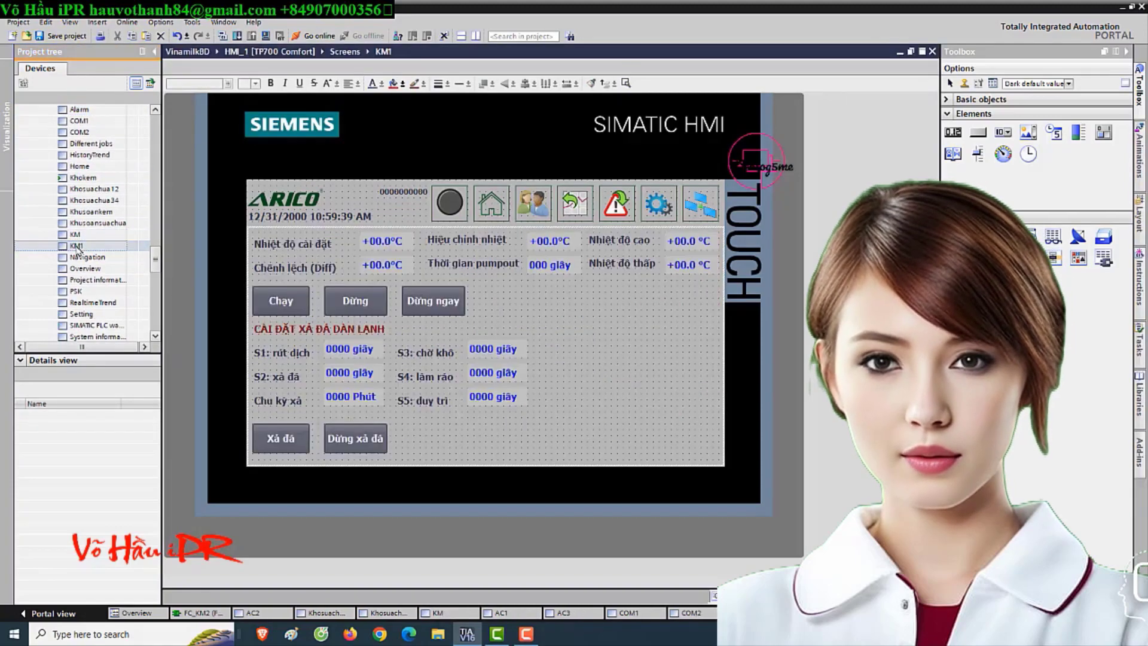
pyautogui.click(381, 240)
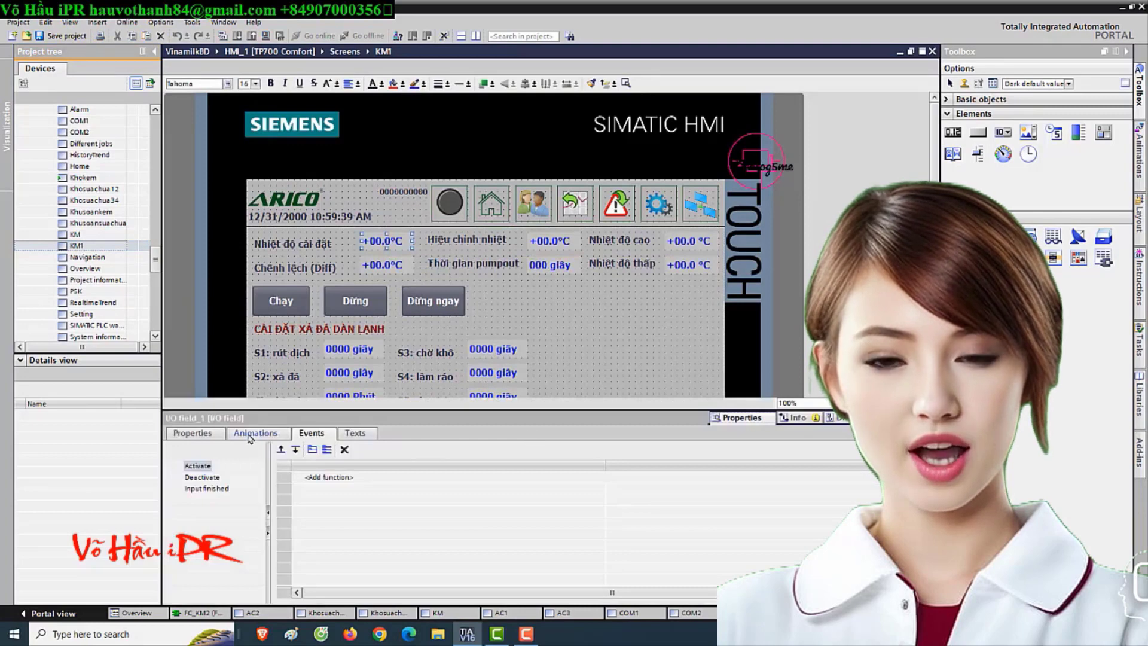
# Step: Set the set-temperature I/O field's tag to KM1_Input_I_temp_SV and list the available tags
pyautogui.click(192, 433)
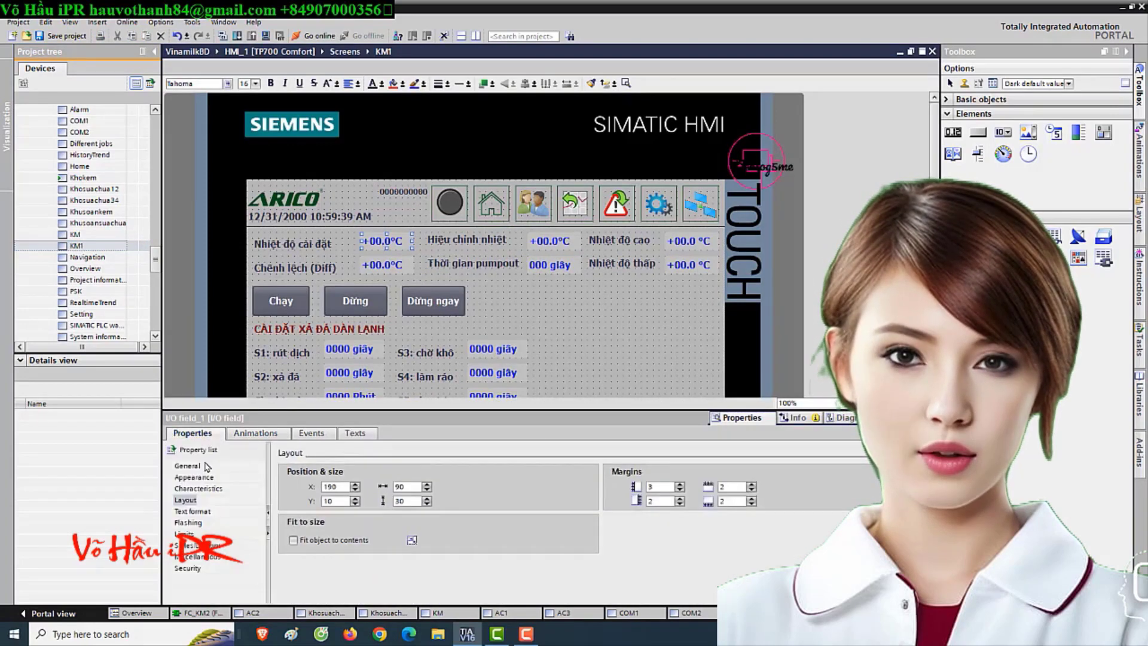
pyautogui.click(188, 465)
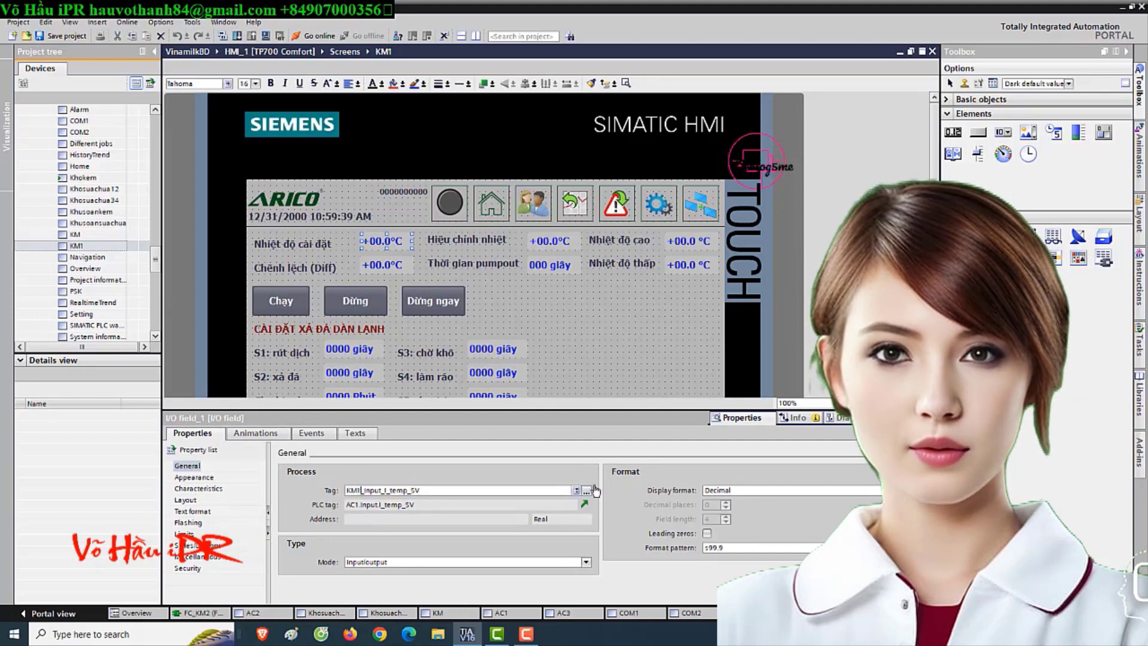
pyautogui.click(577, 490)
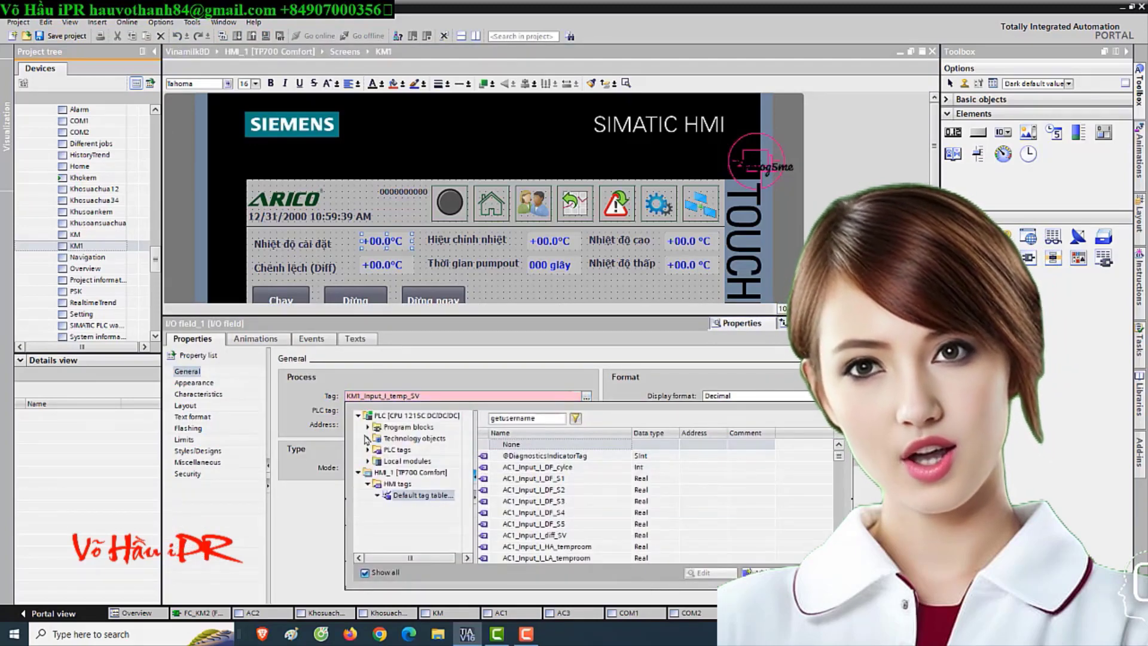
# Step: Confirm the KM1.Input.I_temp_SV binding and bring up the difference field's tag choices
pyautogui.scroll(-3)
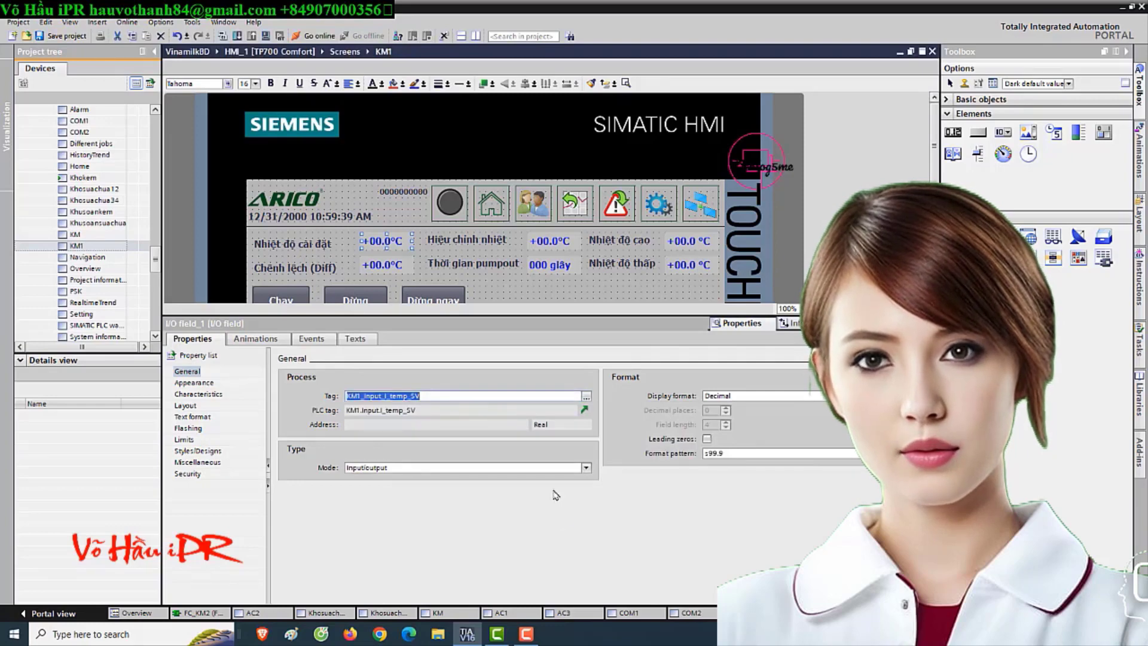
pyautogui.click(585, 396)
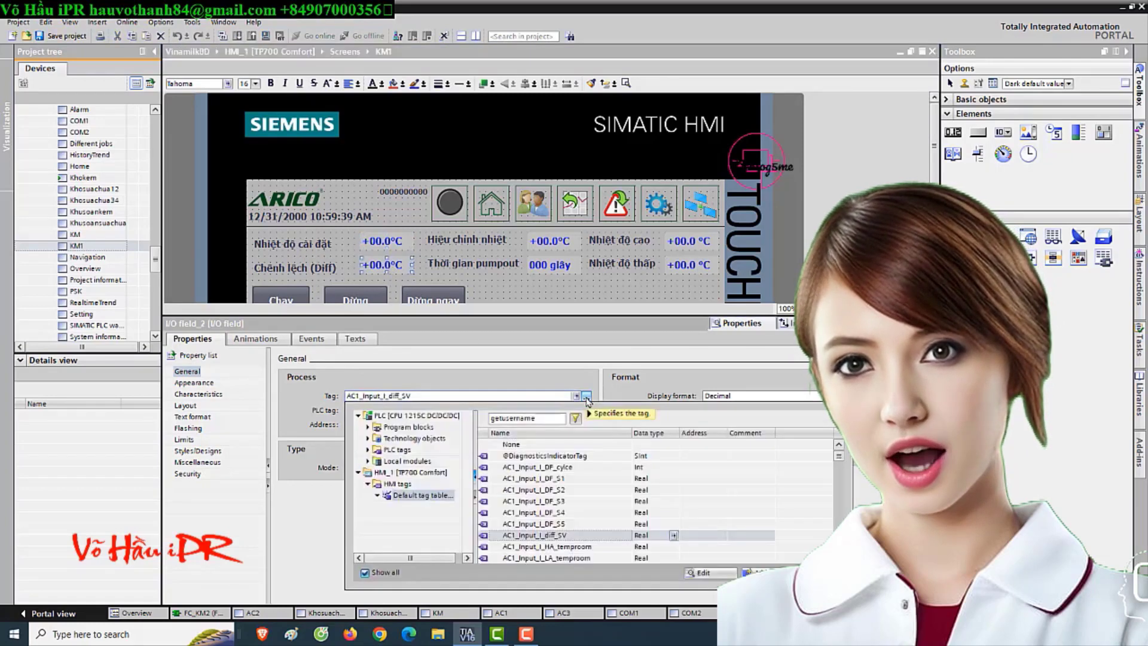